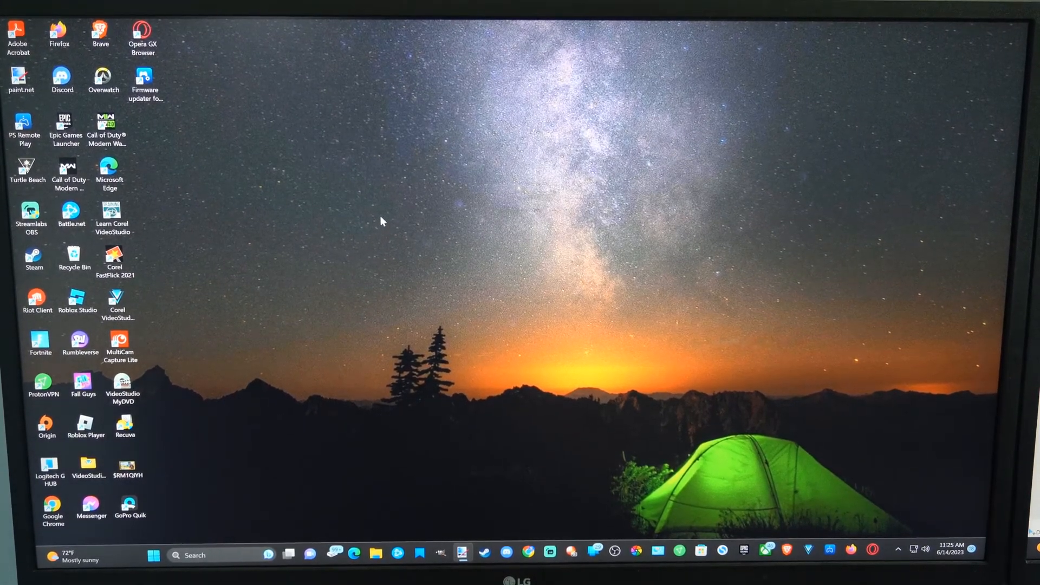
mouse_move(412, 233)
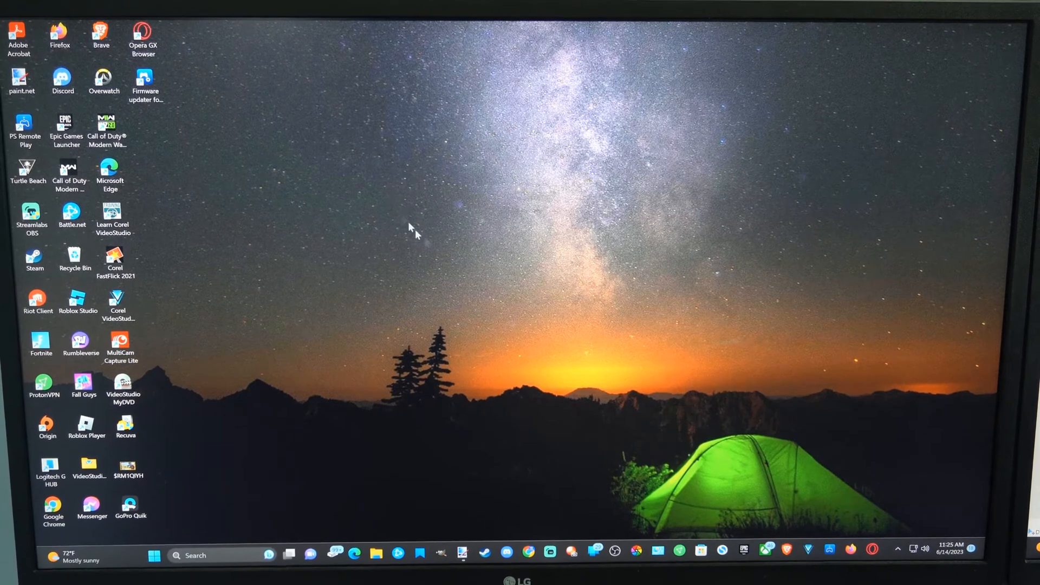
mouse_move(538, 295)
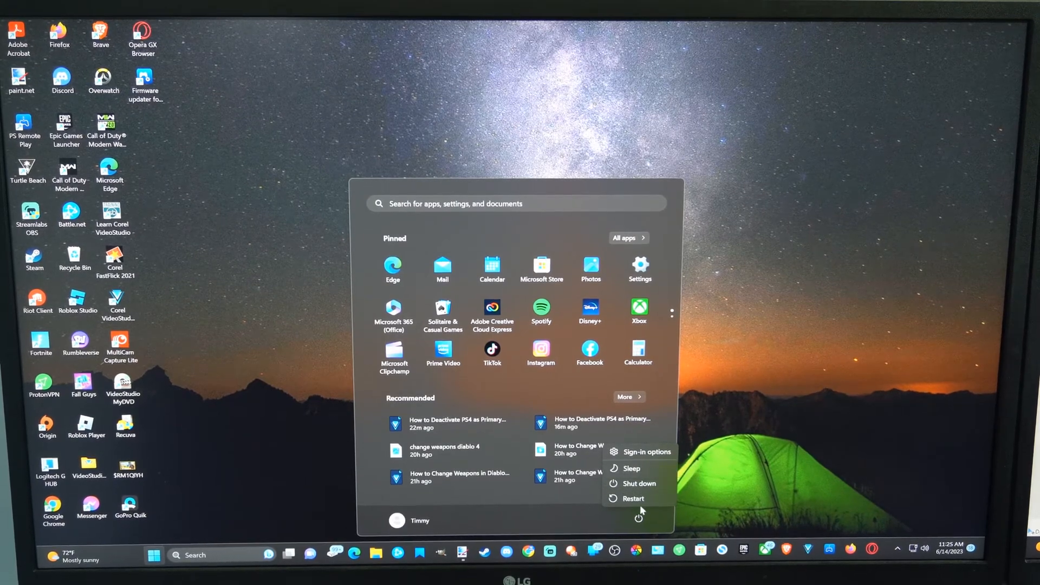
mouse_move(633, 498)
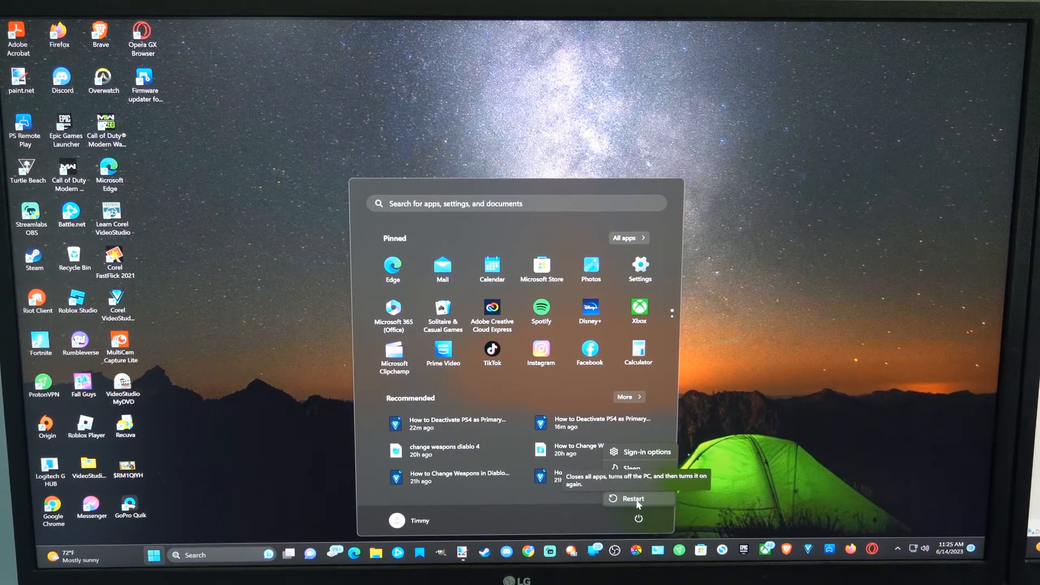
Restart Windows 11 from the Start menu power options.
left_click(631, 498)
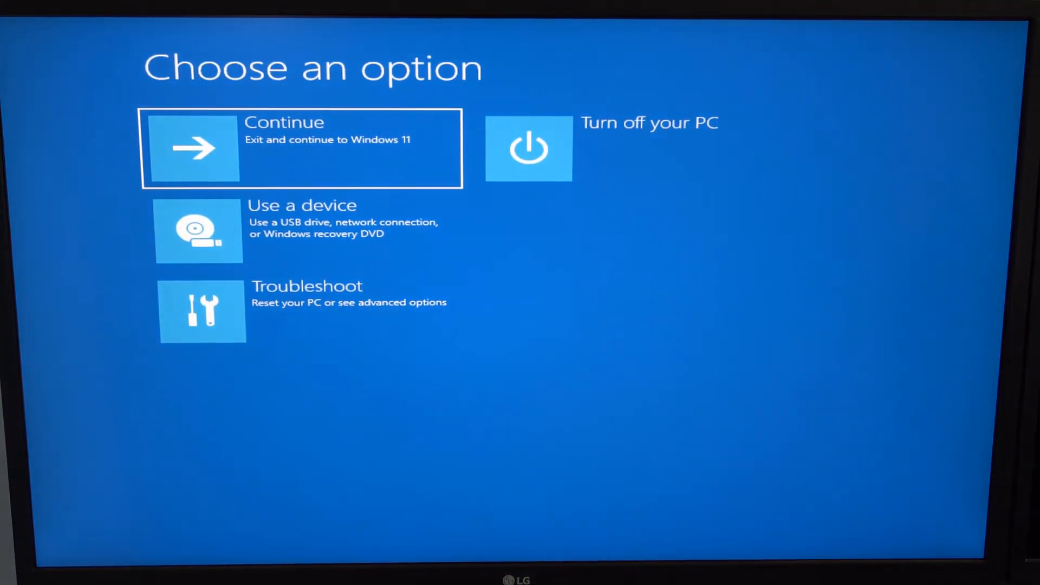
mouse_move(361, 287)
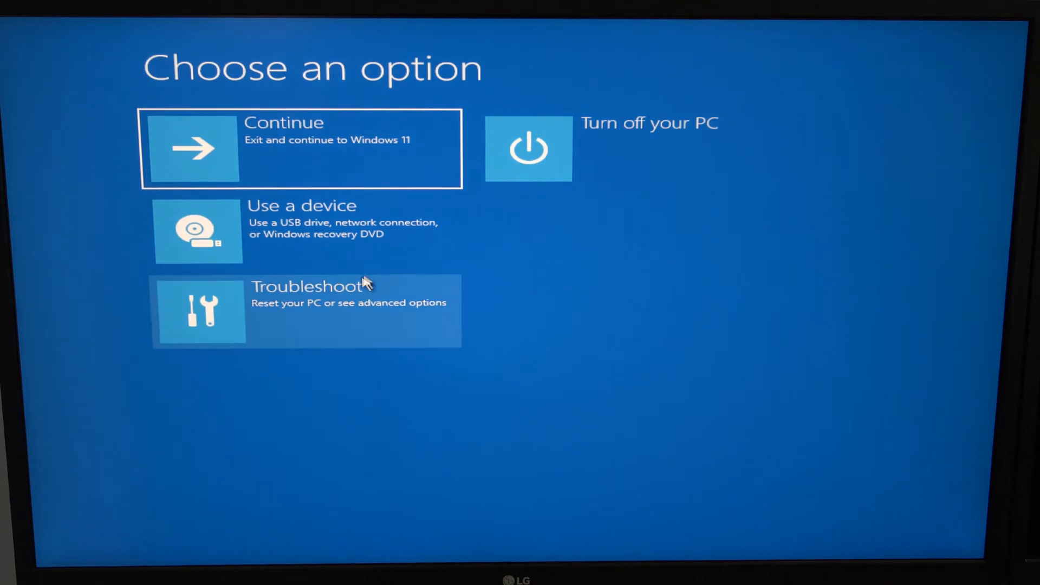
mouse_move(297, 316)
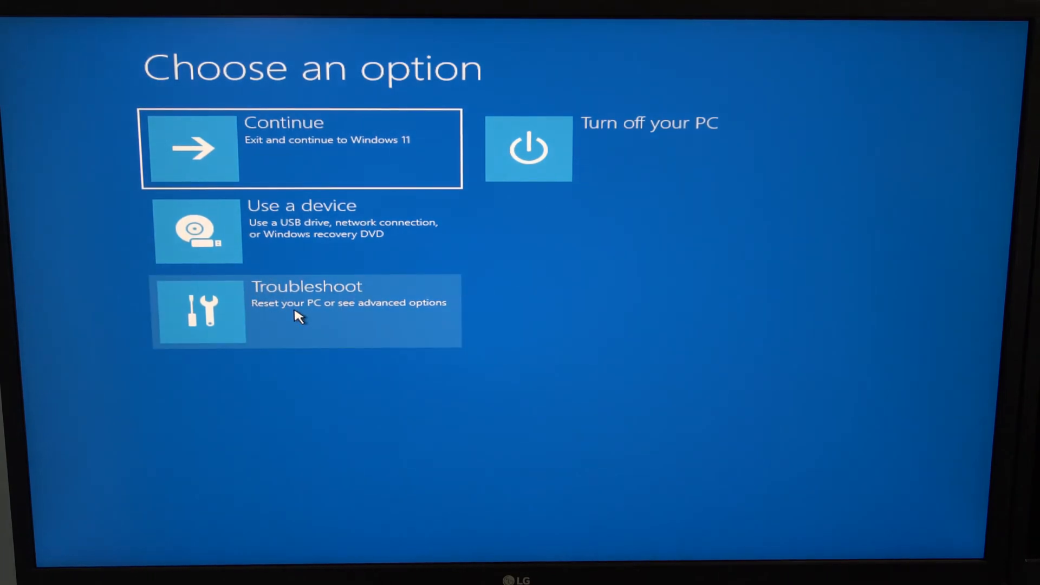
Restart into UEFI Firmware Settings via Troubleshoot and Advanced options.
left_click(305, 310)
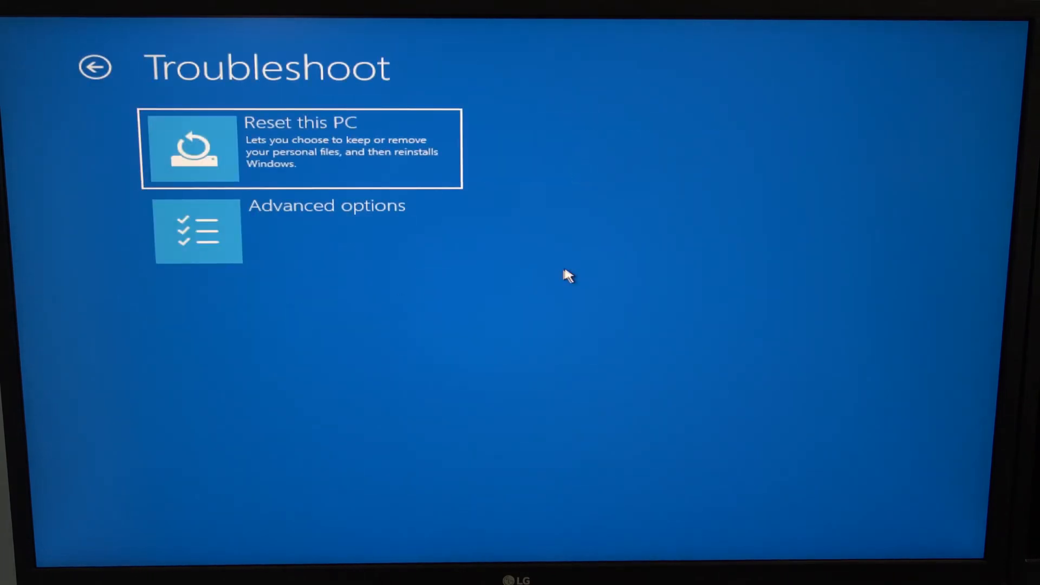
left_click(298, 232)
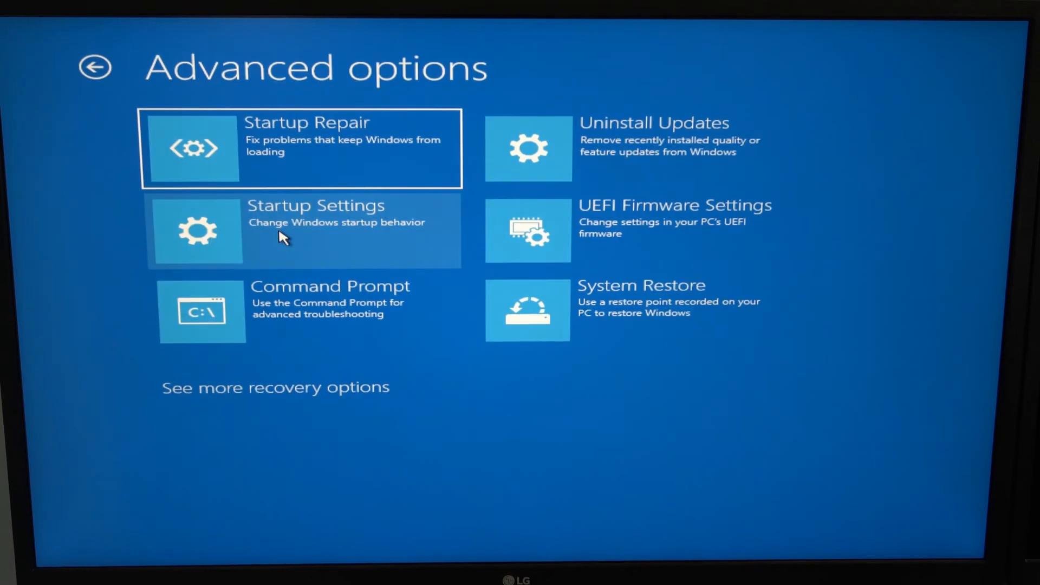
mouse_move(629, 227)
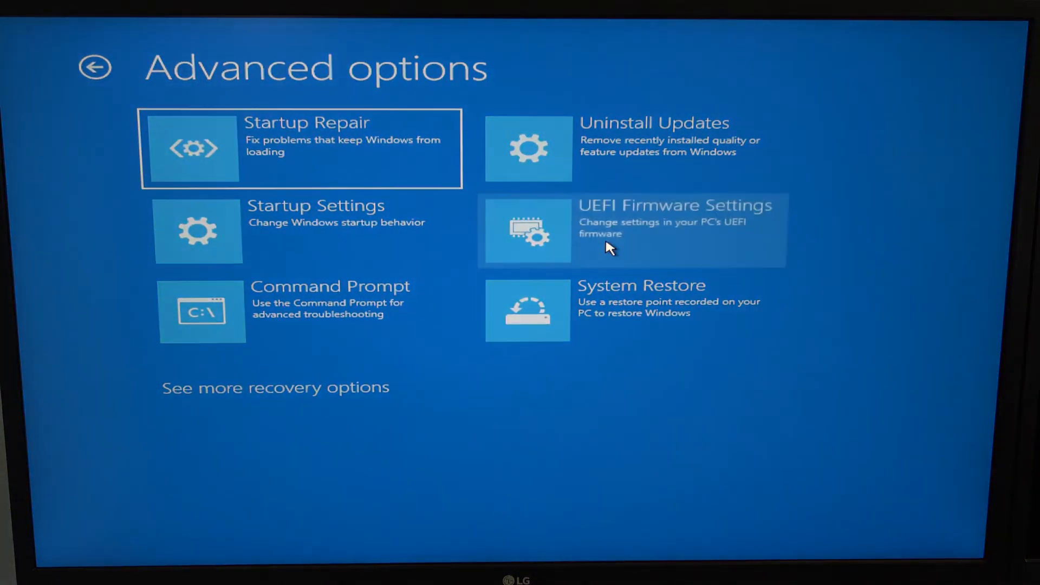
left_click(630, 230)
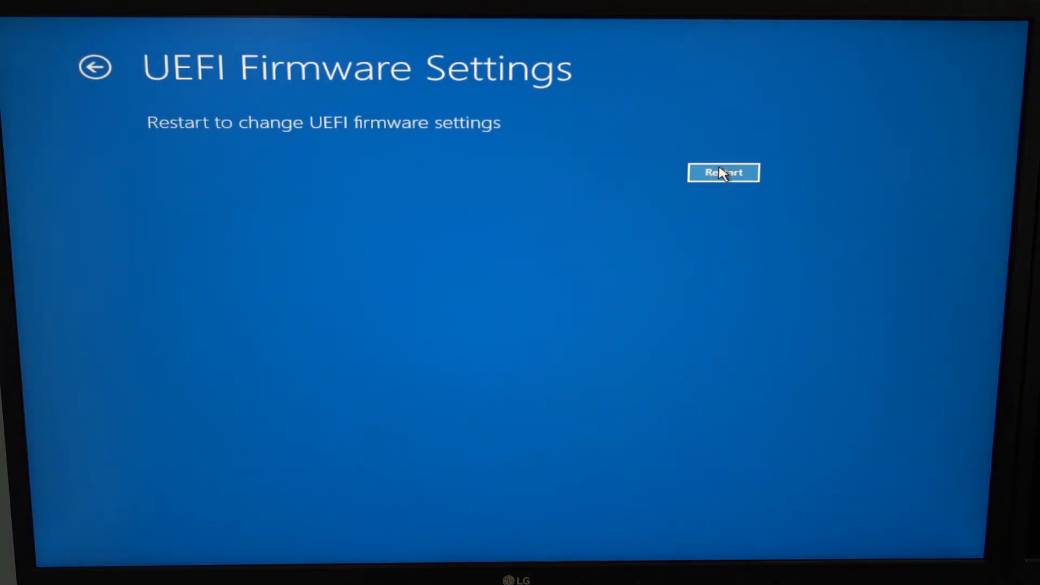
left_click(723, 172)
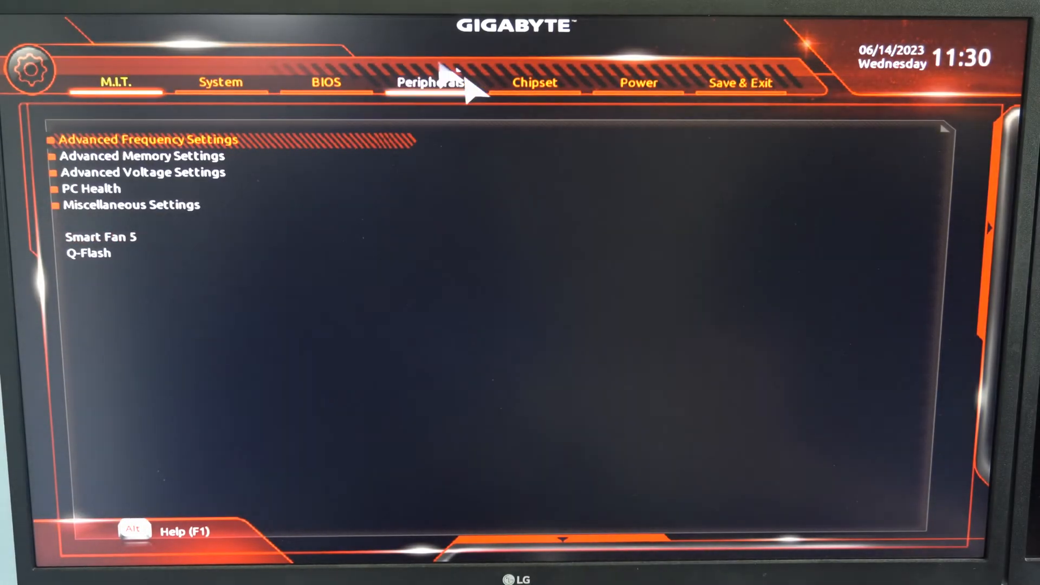
mouse_move(345, 199)
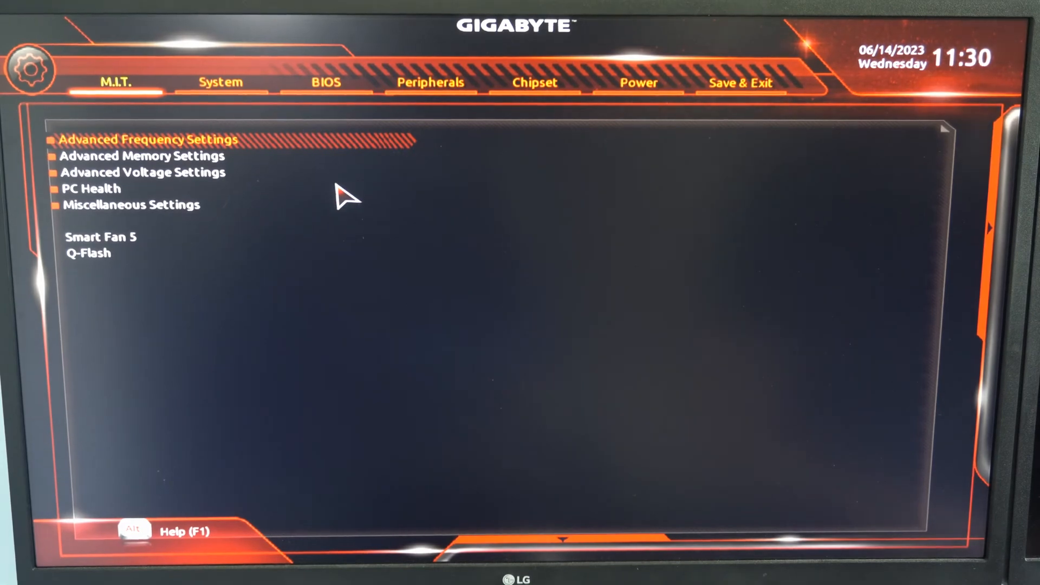
Switch the Gigabyte BIOS to Easy Mode with F2 to view the boot sequence.
key("F2")
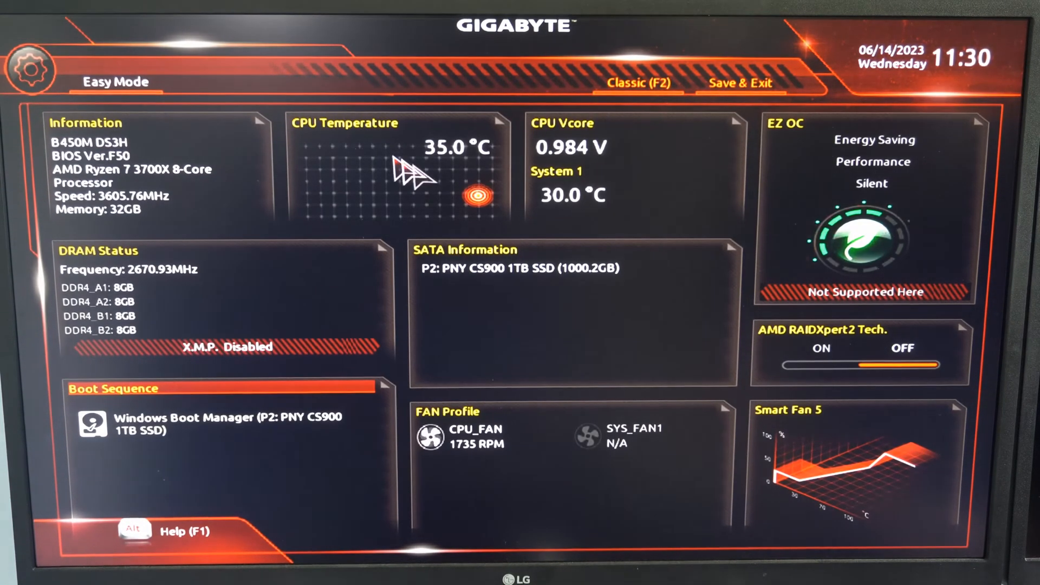
mouse_move(239, 180)
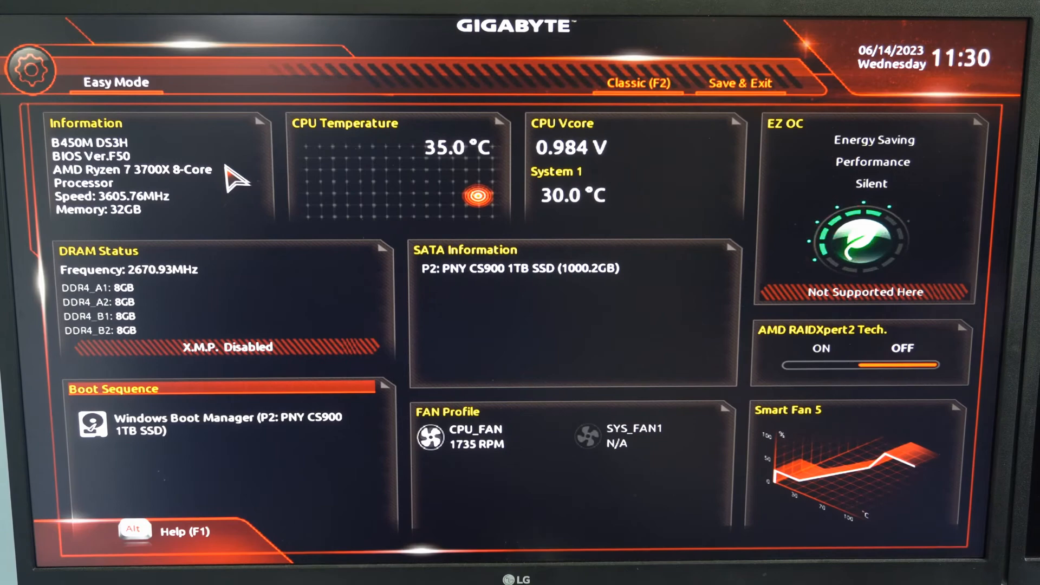
mouse_move(136, 398)
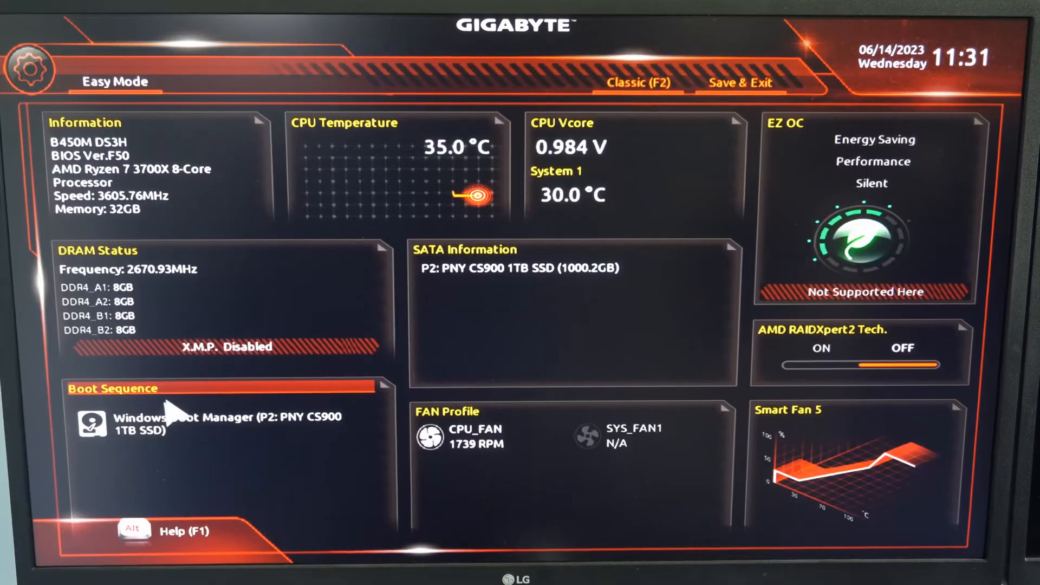
mouse_move(149, 428)
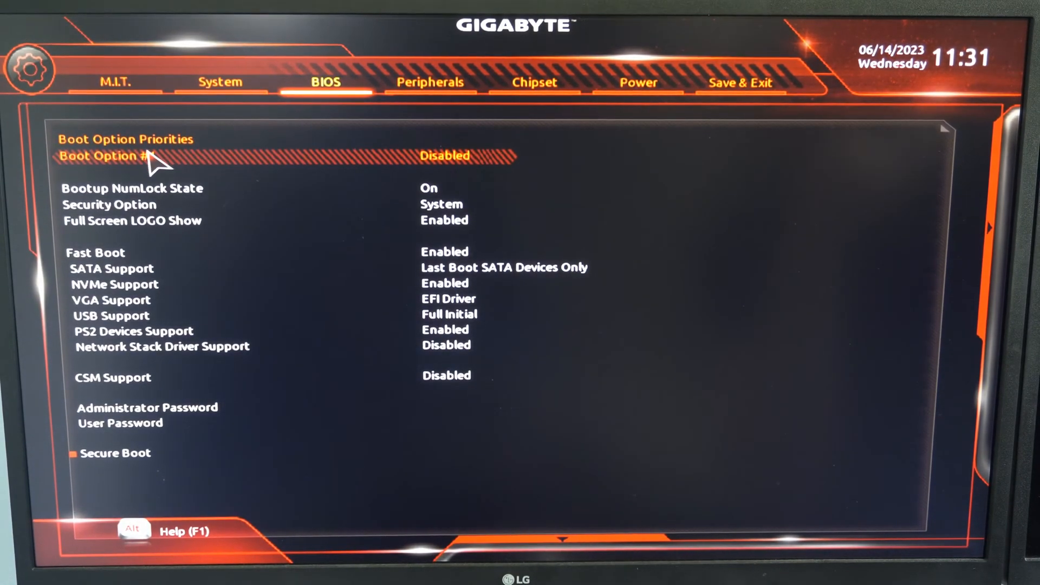
mouse_move(451, 163)
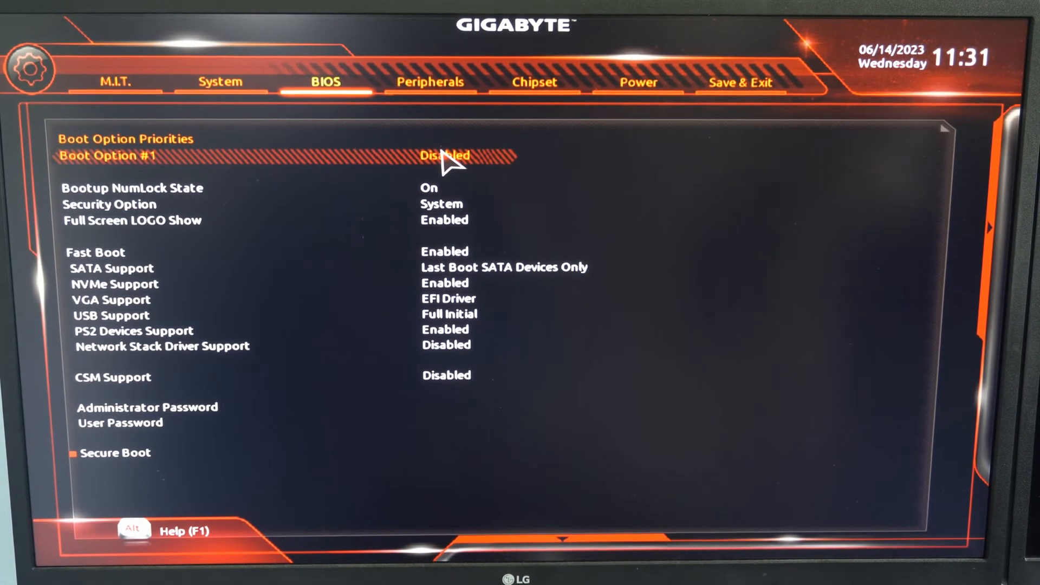
Set Boot Option #1 to Windows Boot Manager (P2: PNY CS900 1TB SSD).
left_click(445, 156)
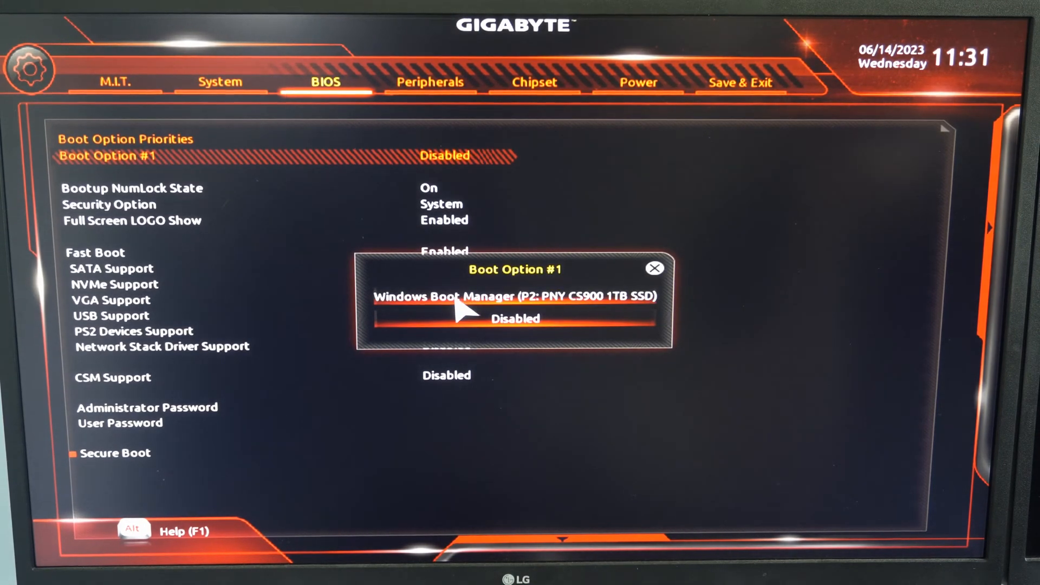
left_click(514, 296)
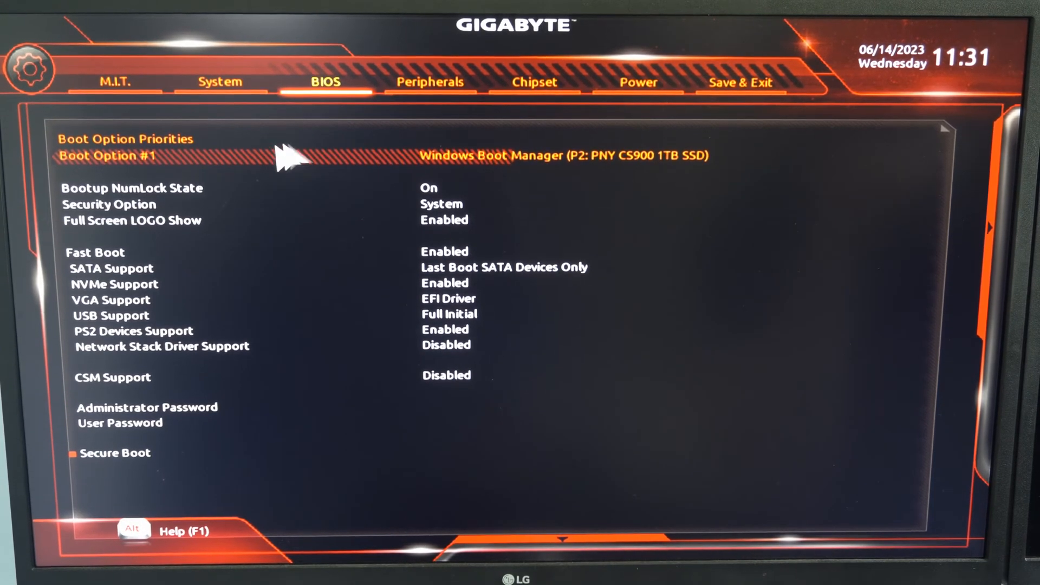
mouse_move(345, 186)
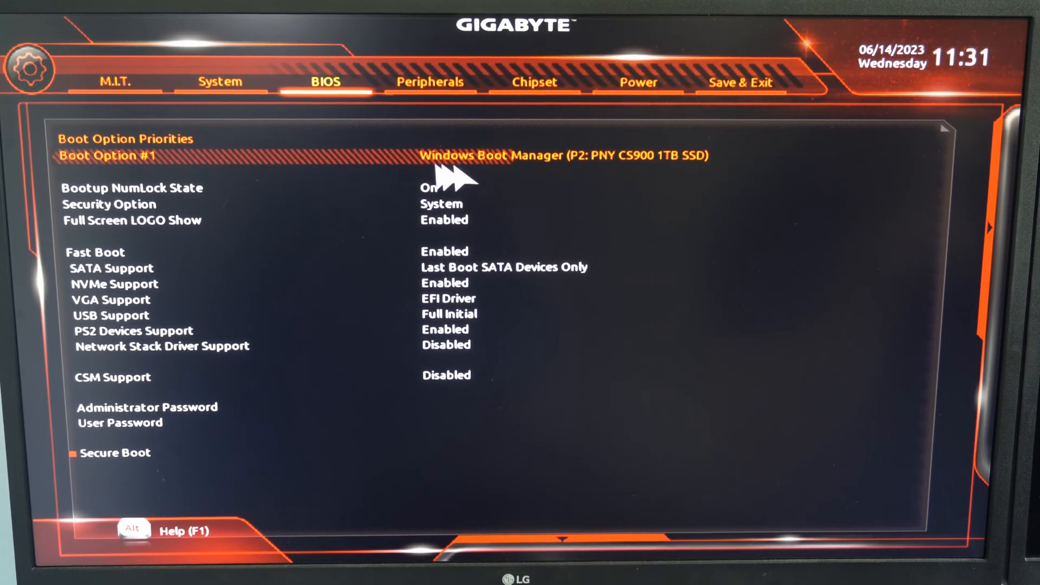
mouse_move(411, 185)
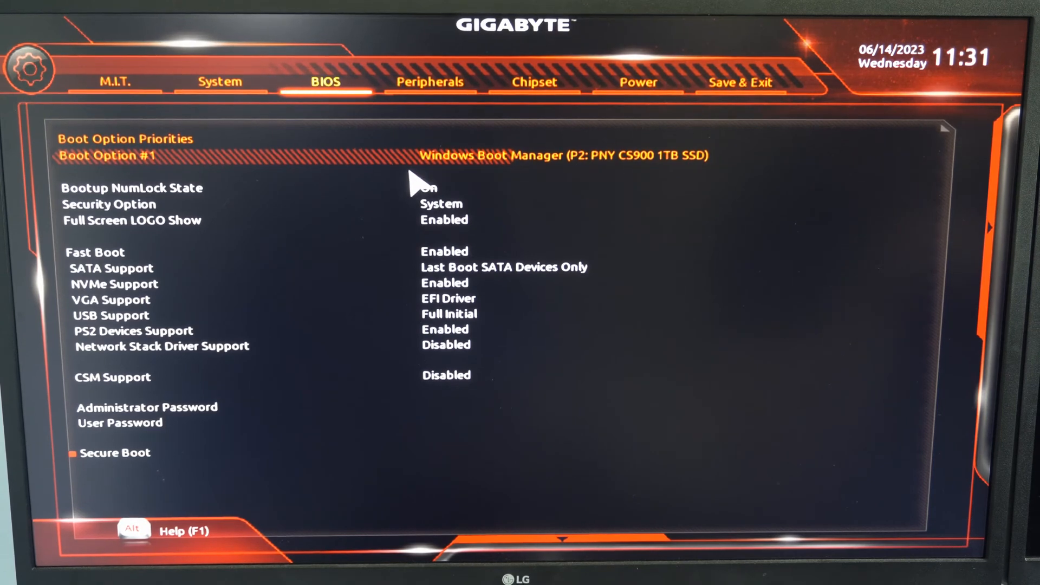
mouse_move(464, 169)
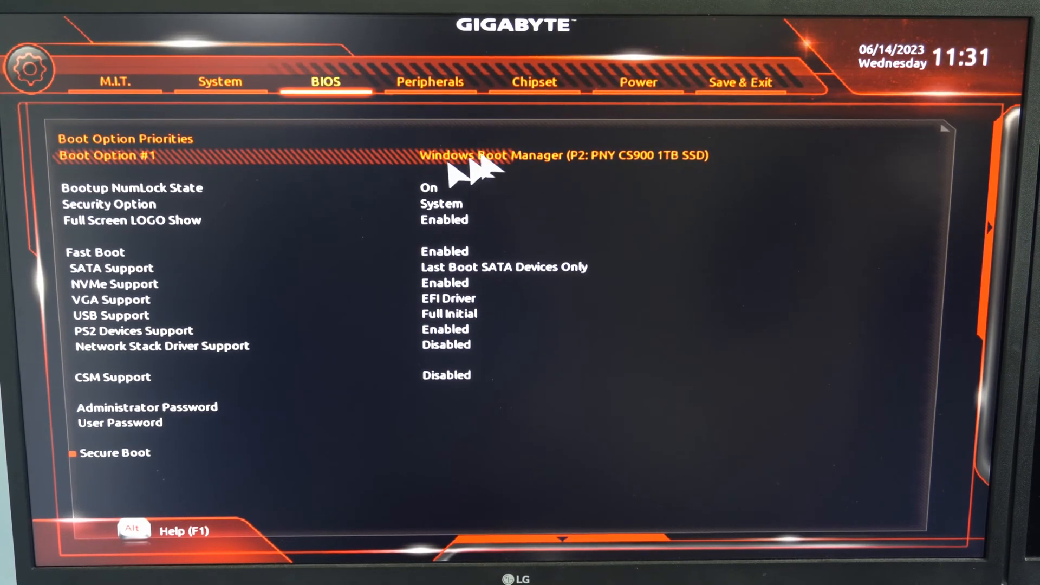
left_click(741, 82)
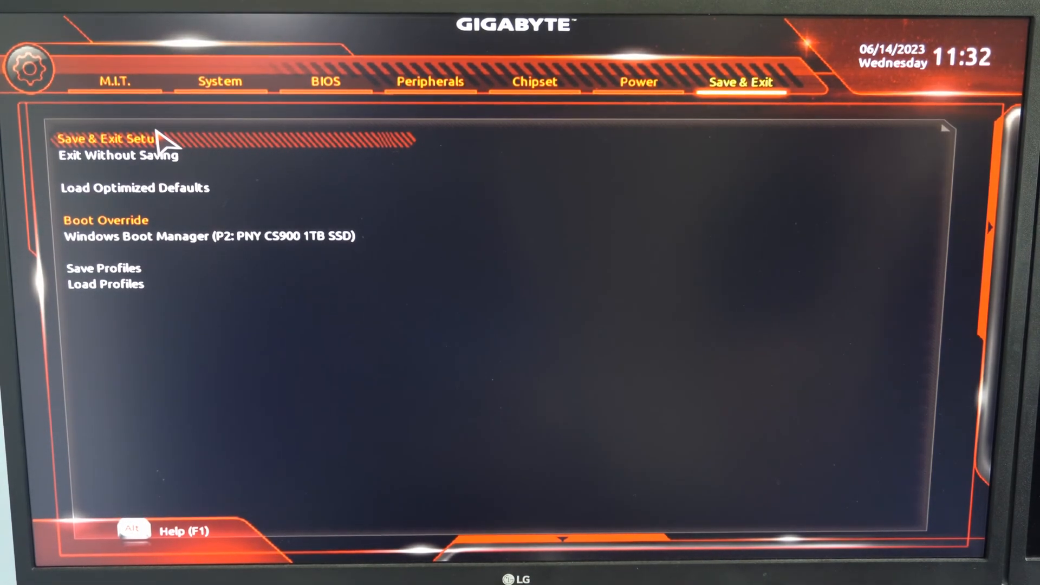
mouse_move(175, 159)
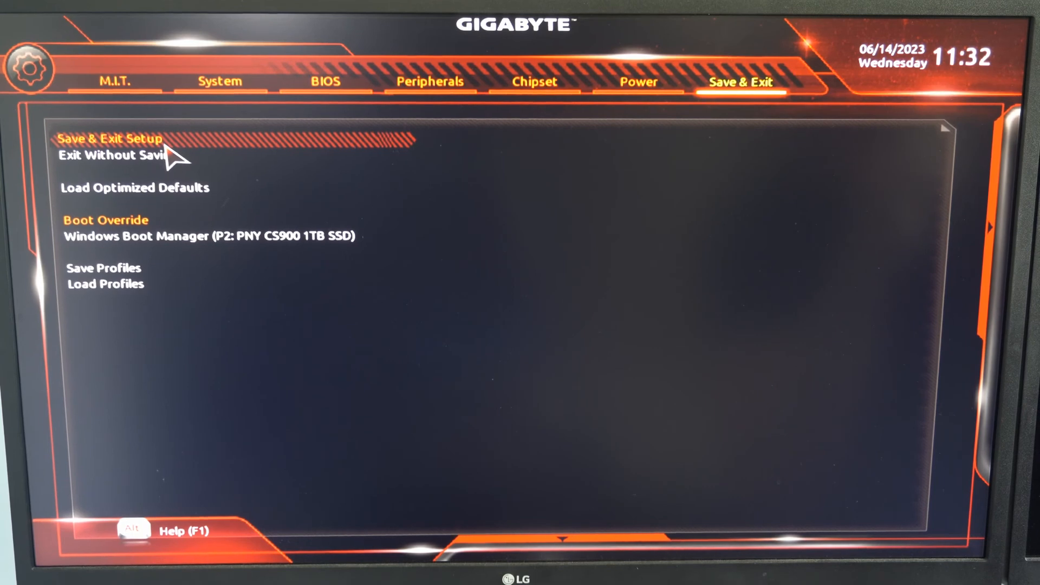
Choose the Windows Boot Manager boot override on the PNY SSD.
left_click(198, 236)
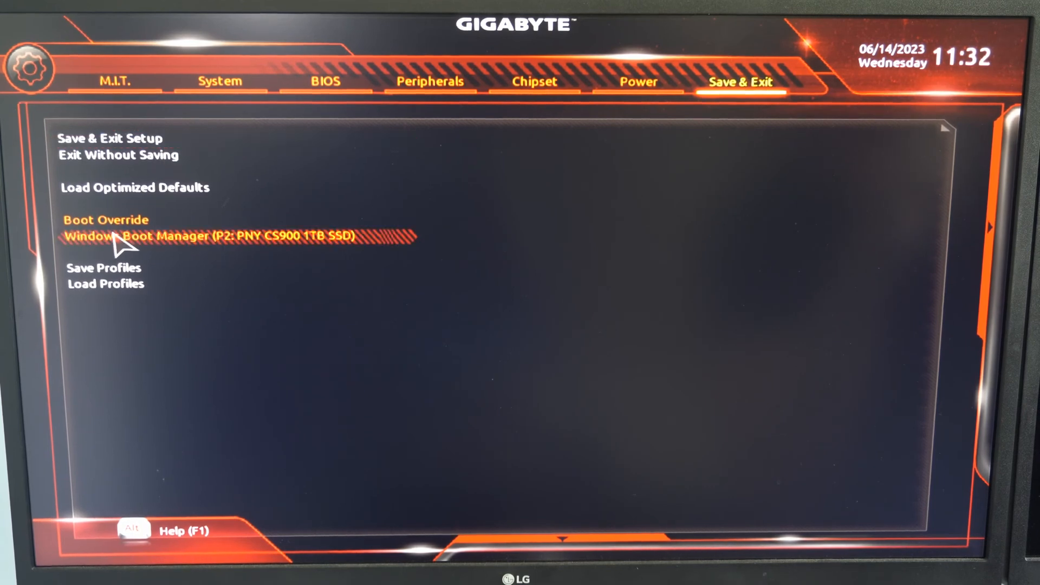
left_click(109, 138)
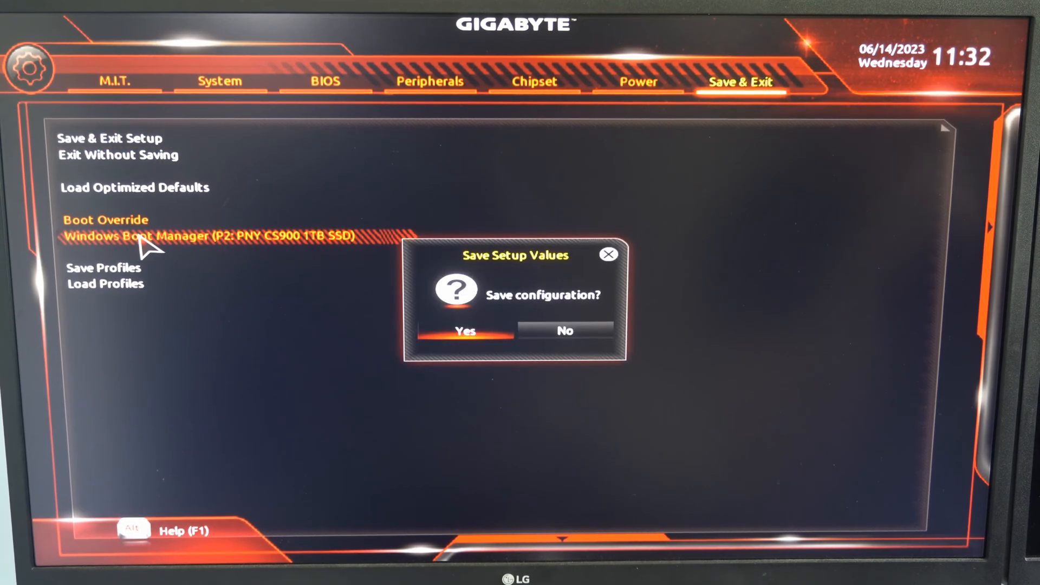